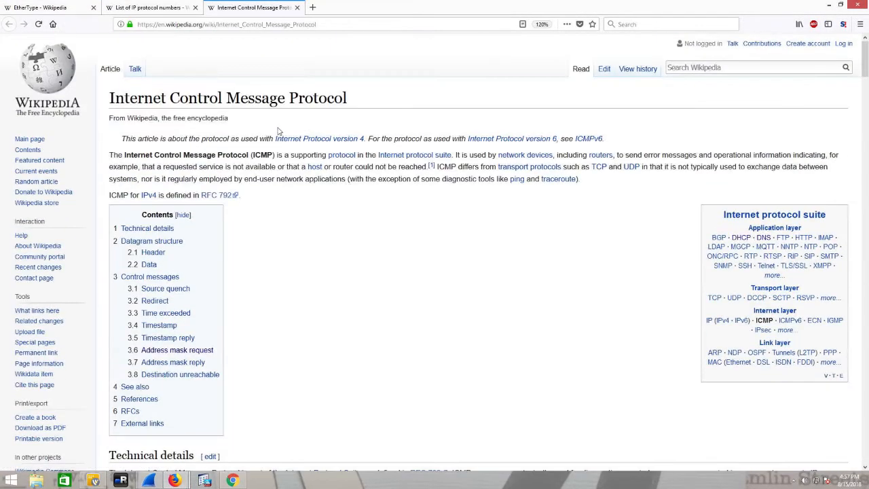
mouse_move(335, 138)
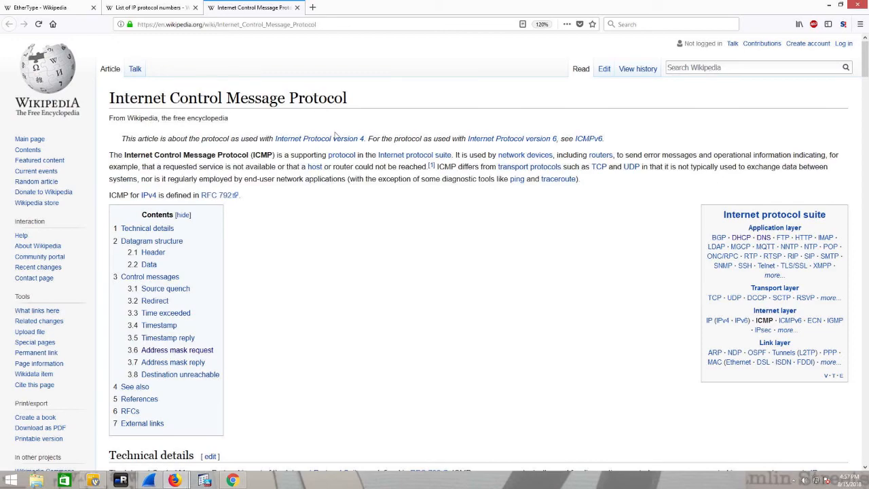
Step: Scroll the ICMP article down to the Control messages table and back up to the Header format table
scroll(down, 3)
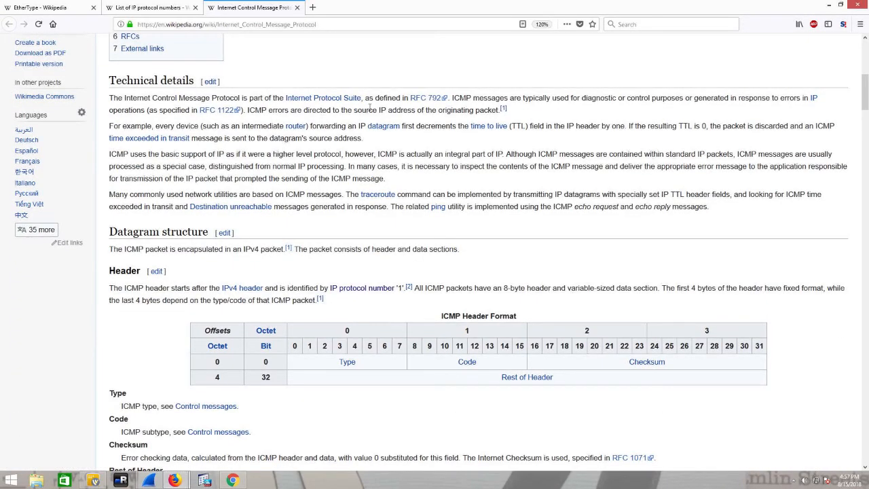
scroll(down, 3)
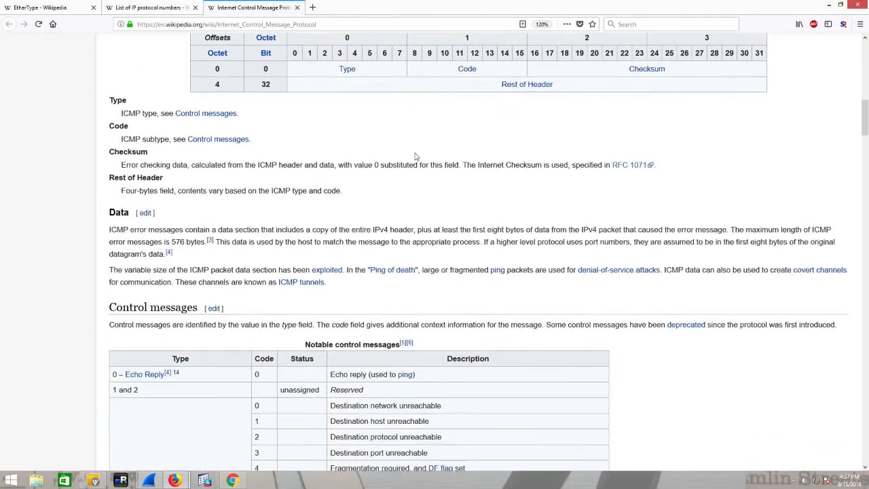
scroll(down, 3)
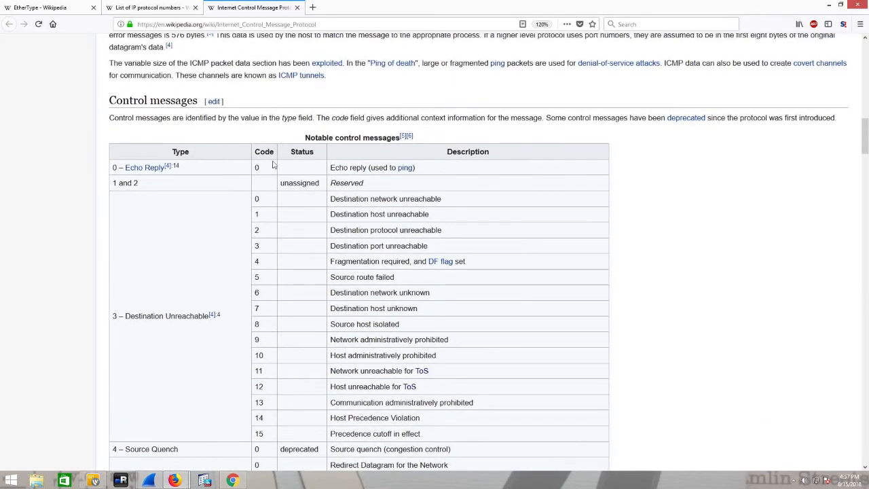
scroll(down, 3)
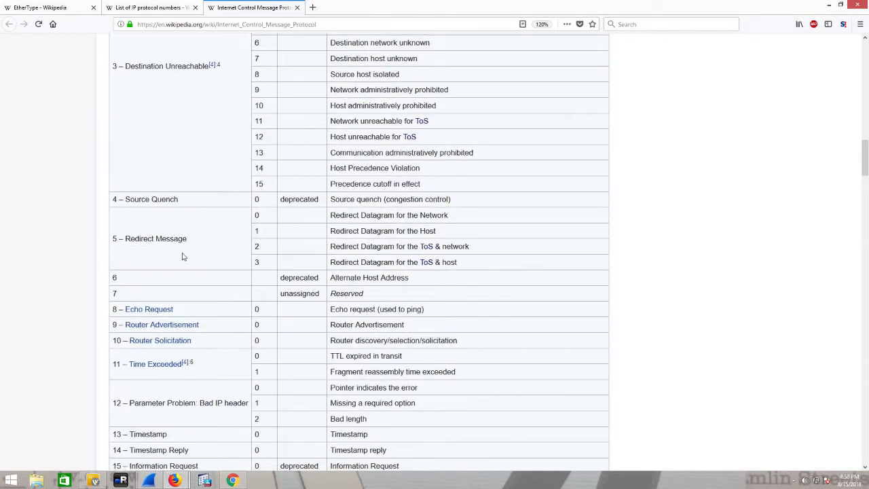
mouse_move(165, 312)
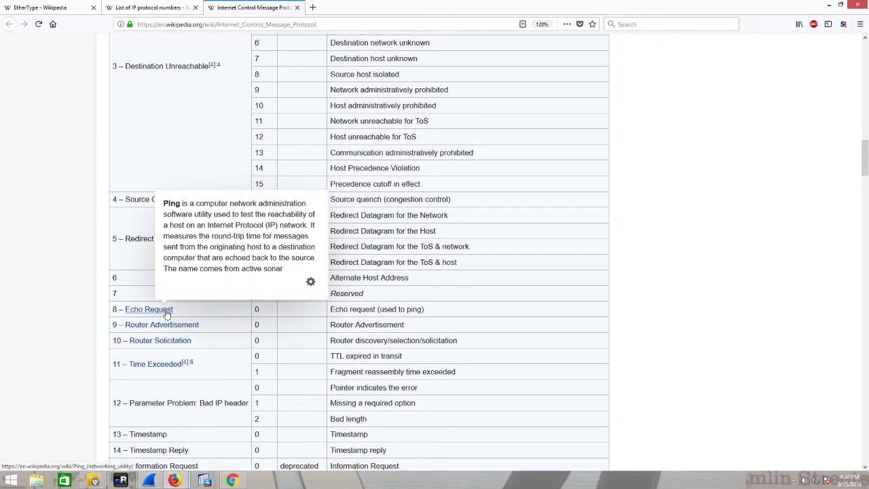
scroll(up, 3)
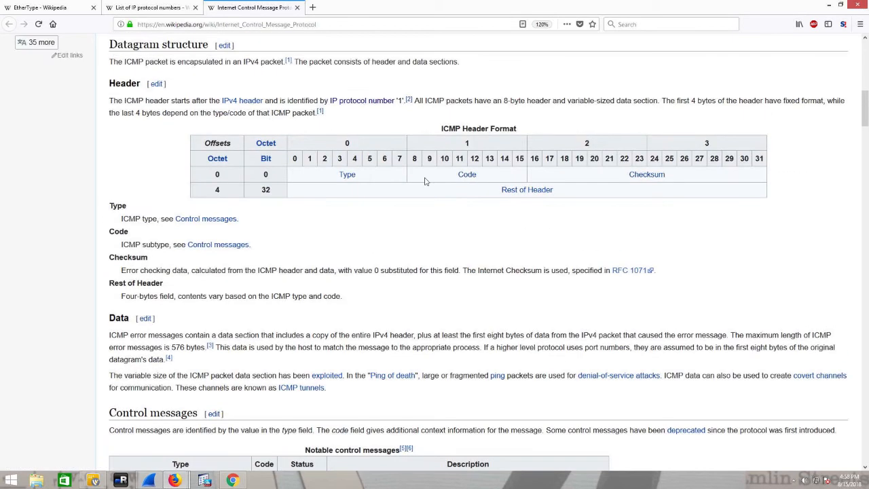
mouse_move(426, 196)
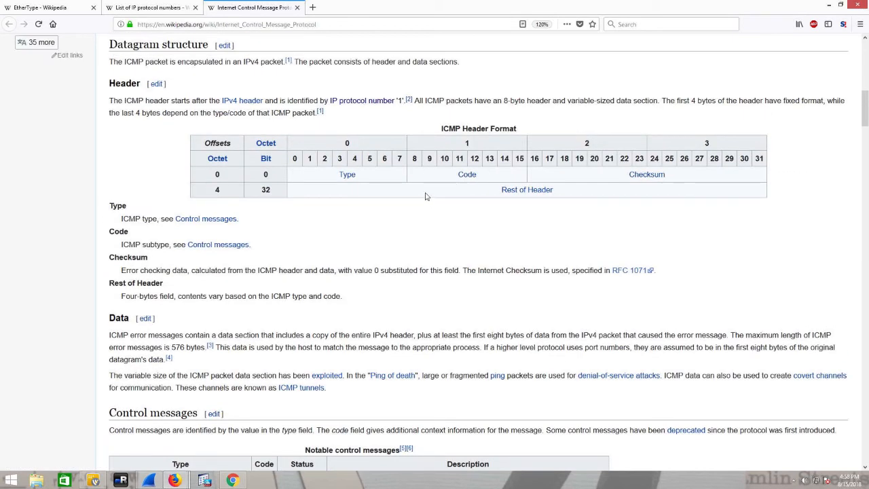
mouse_move(234, 101)
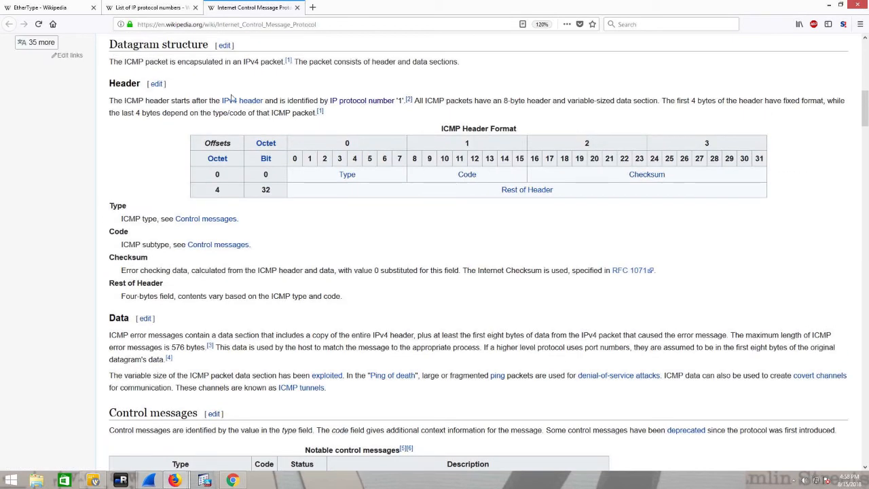
drag(109, 101, 224, 101)
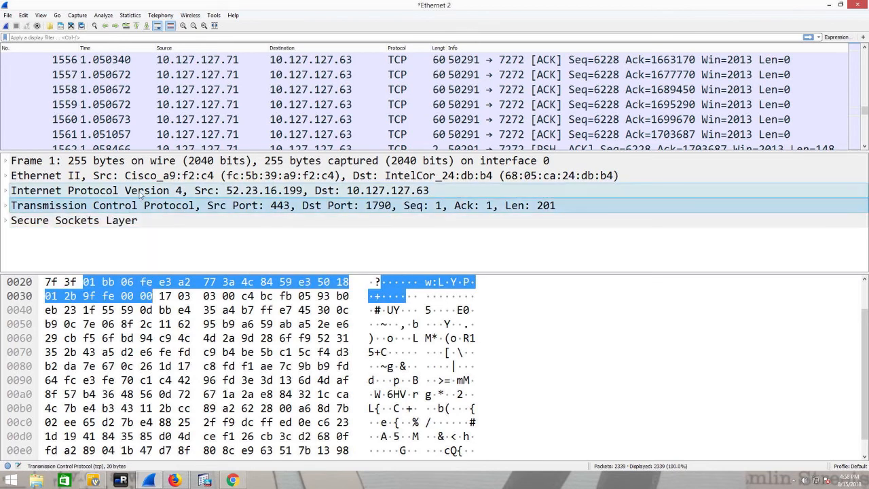
Step: Start a fresh live capture filtered to icmp, discarding the old packets without saving
click(6, 190)
text(icmp)
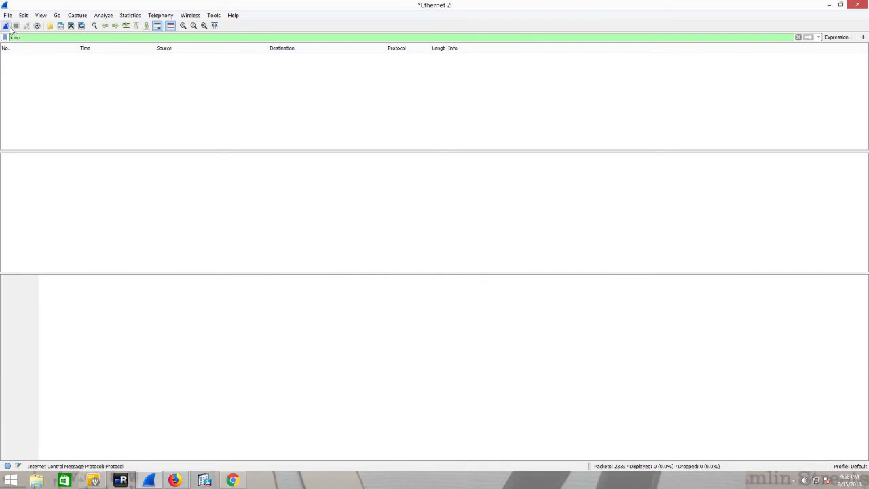
click(7, 27)
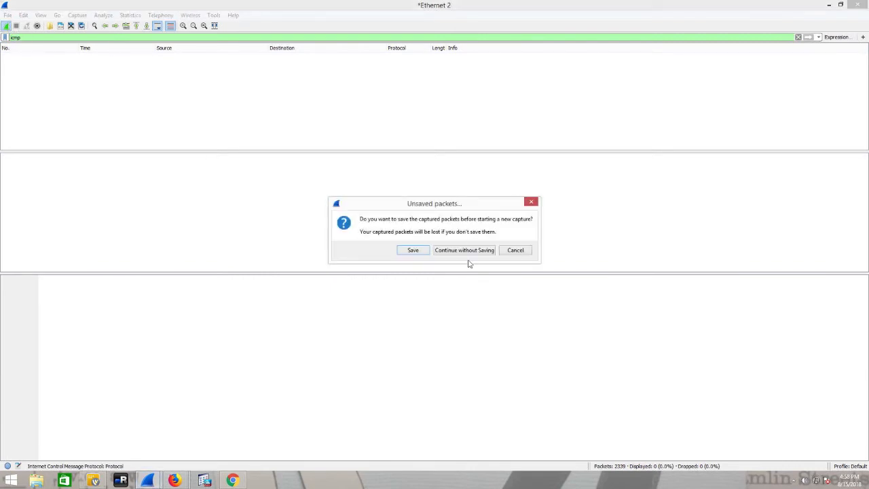
click(464, 250)
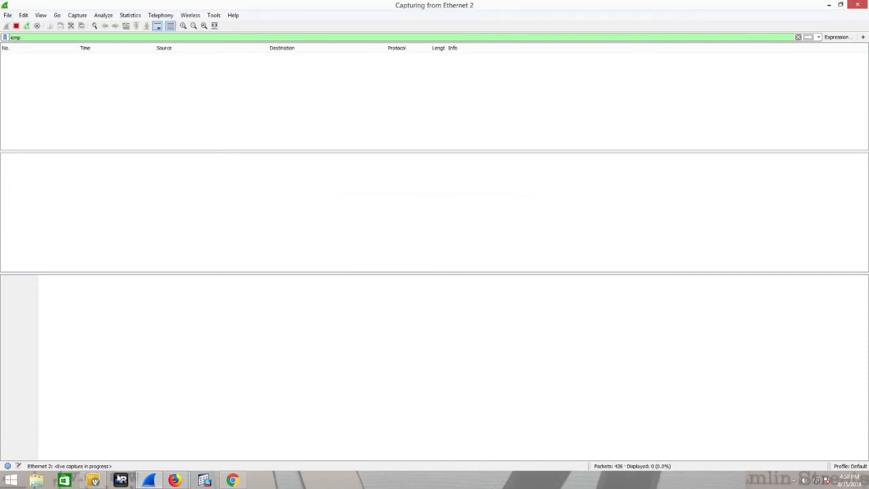
key(Win)
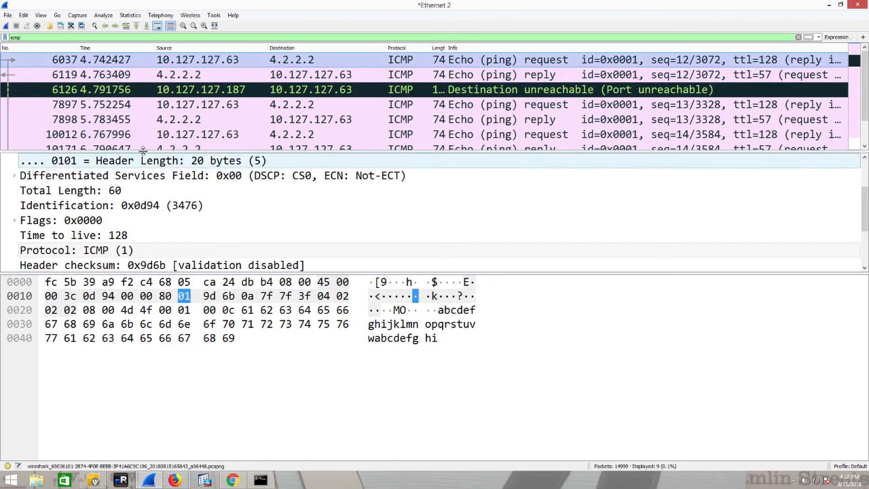
Step: On an Echo (ping) request, review the Ethernet II and IPv4 headers, then expand the ICMP header showing Type 8, Code 0
click(7, 191)
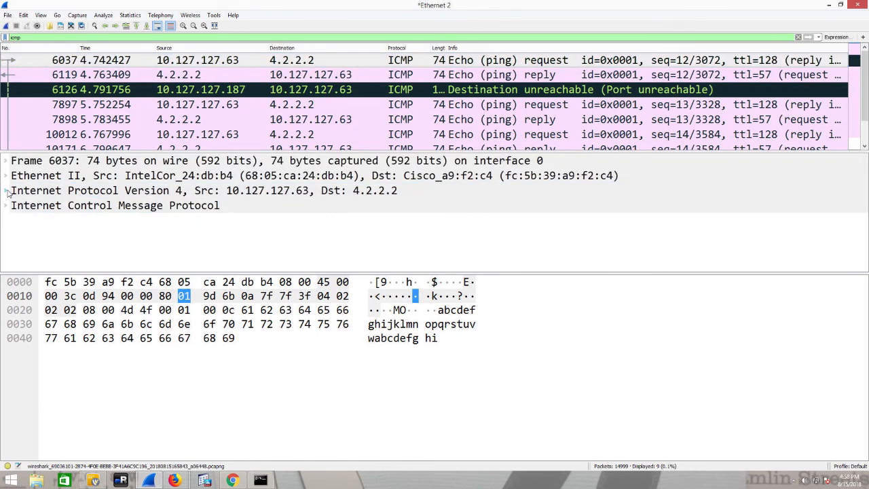
click(98, 175)
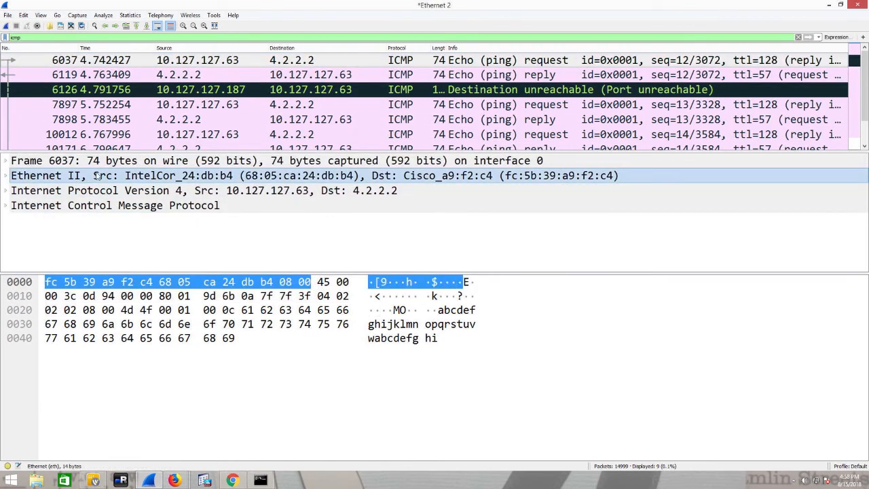
mouse_move(127, 190)
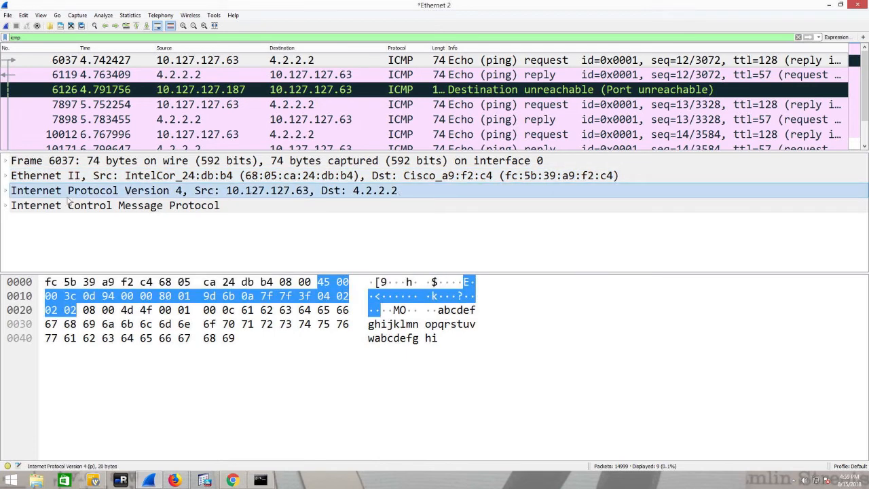
click(6, 190)
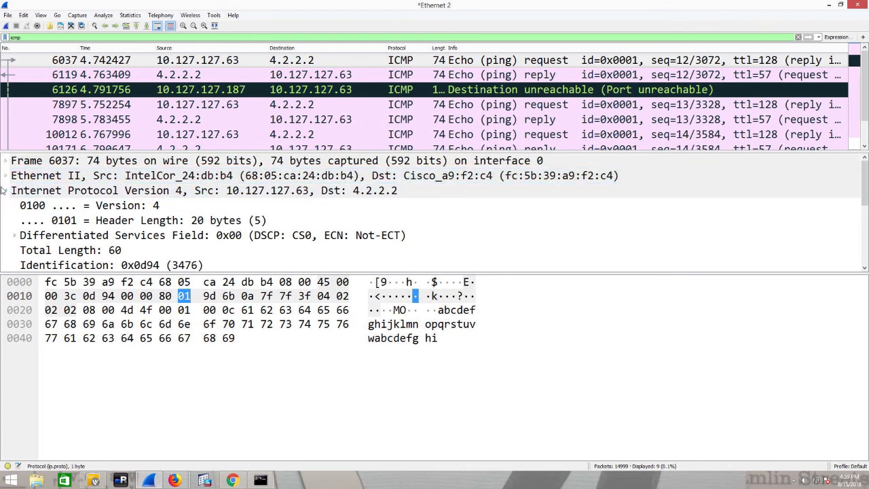
click(6, 190)
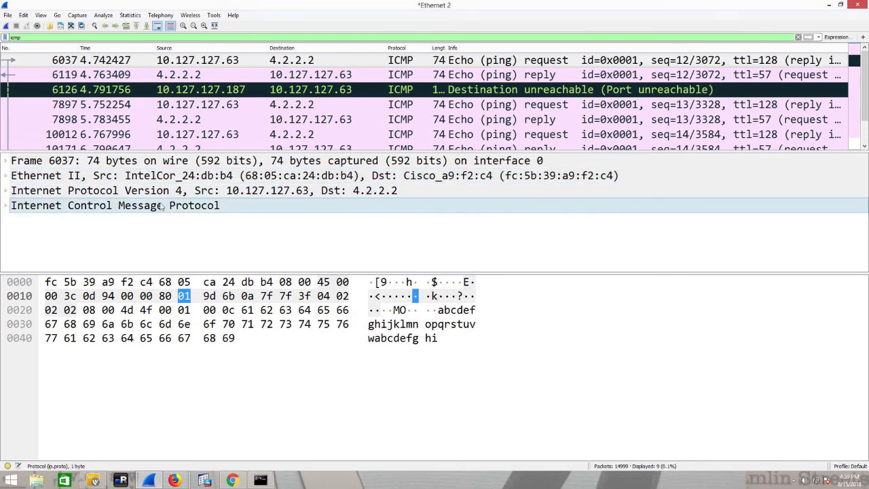
click(114, 205)
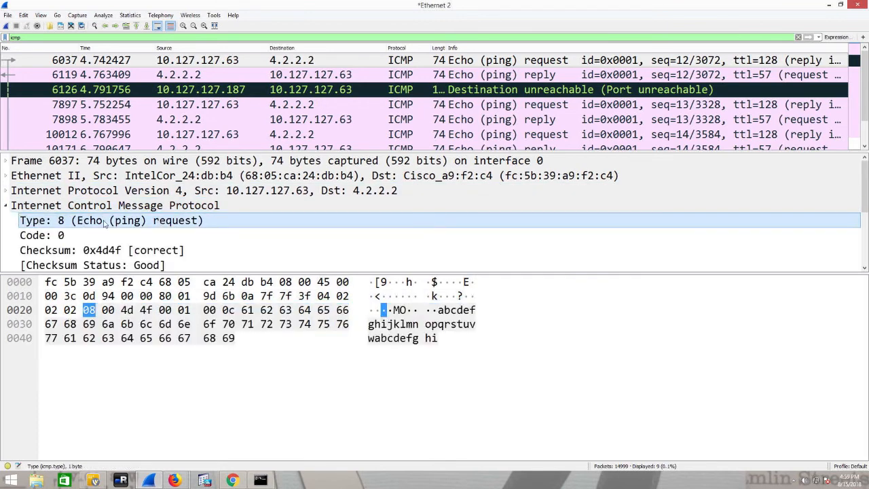
mouse_move(179, 226)
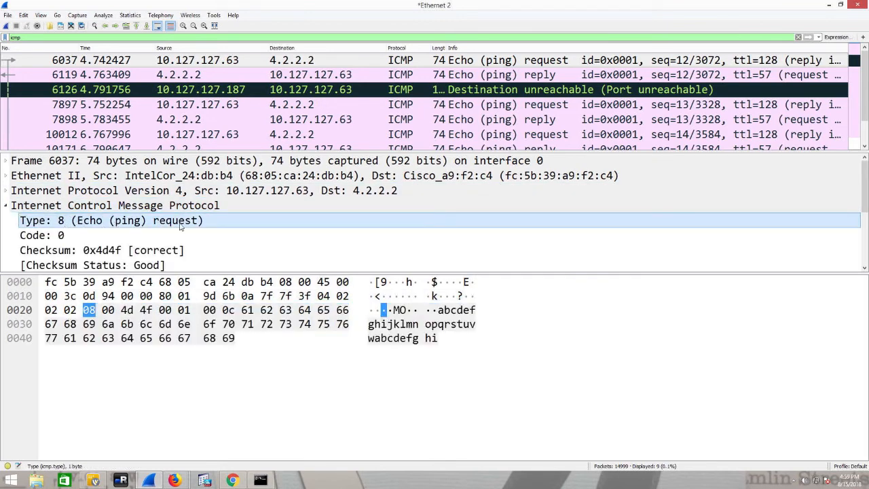
mouse_move(183, 119)
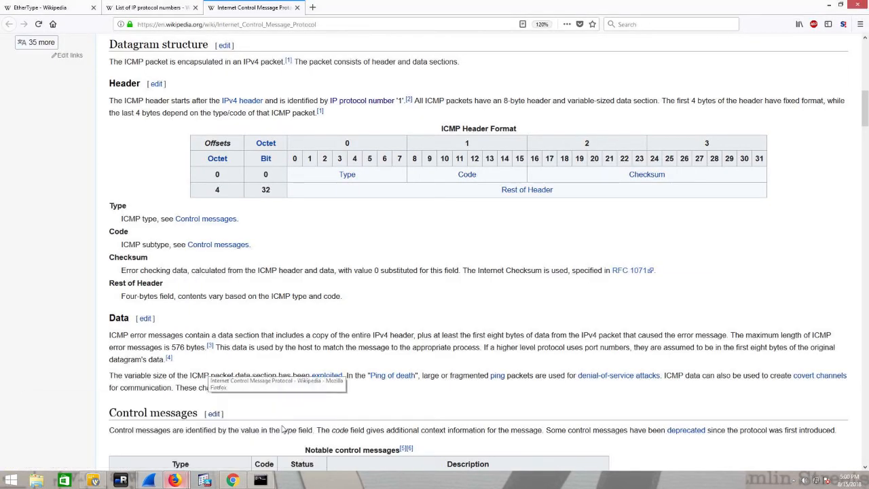
Step: In the List of IP protocol numbers table, look up IGMP, GREs (47) and ESP (50)
click(153, 8)
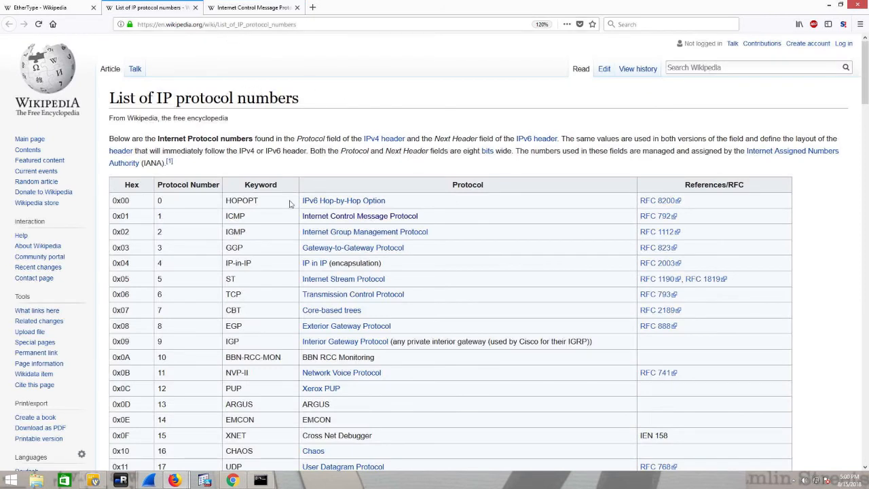
double_click(236, 216)
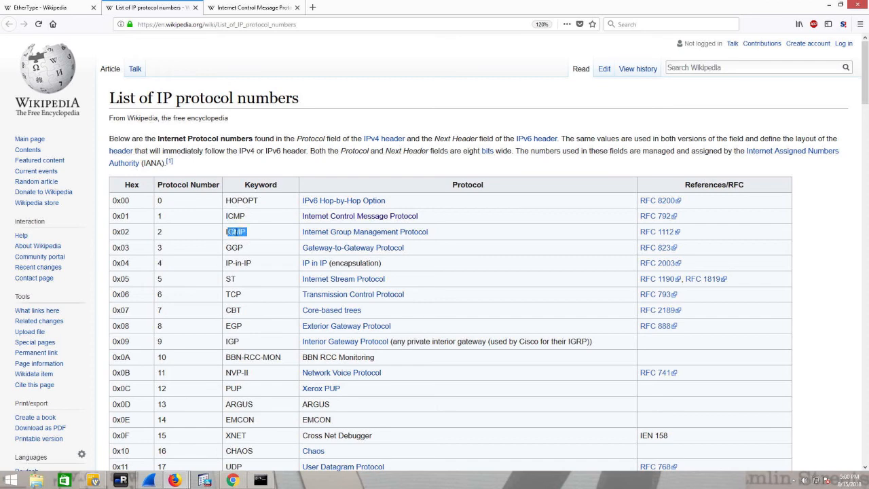
scroll(down, 3)
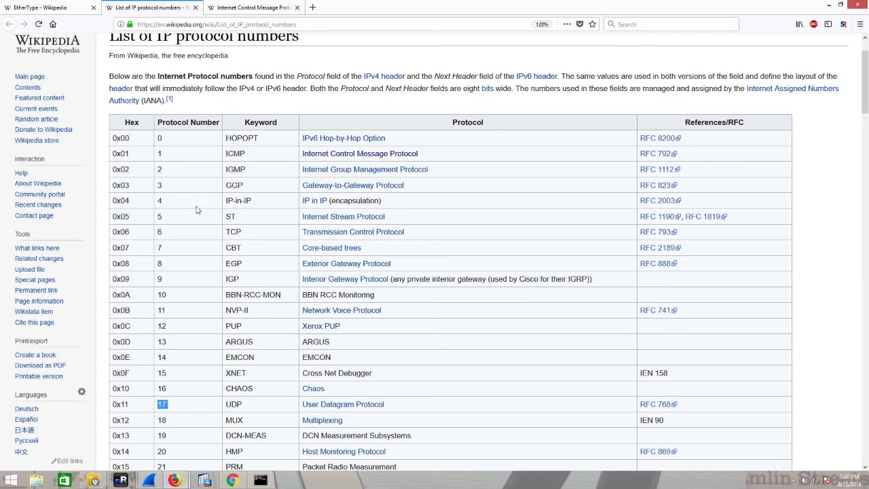
scroll(down, 3)
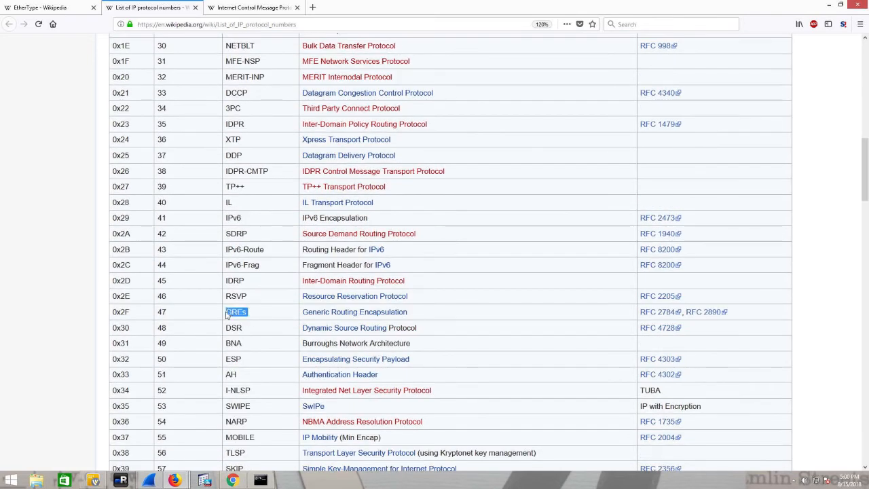
double_click(234, 359)
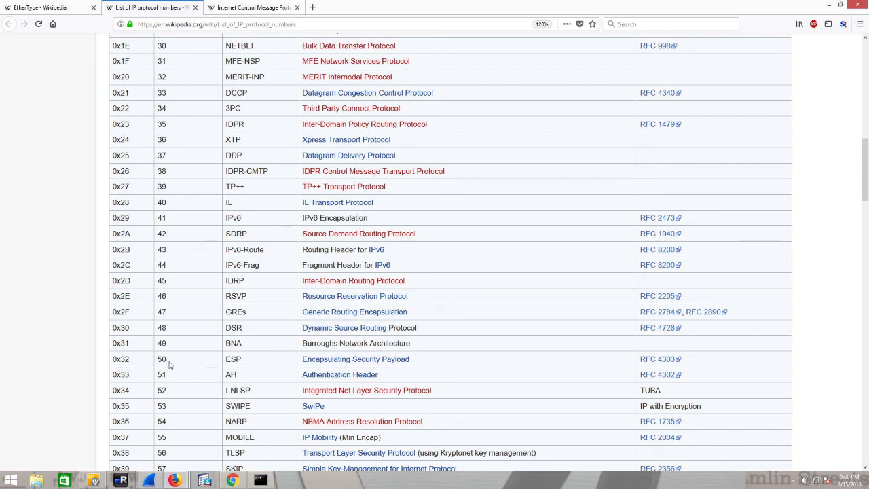
double_click(161, 359)
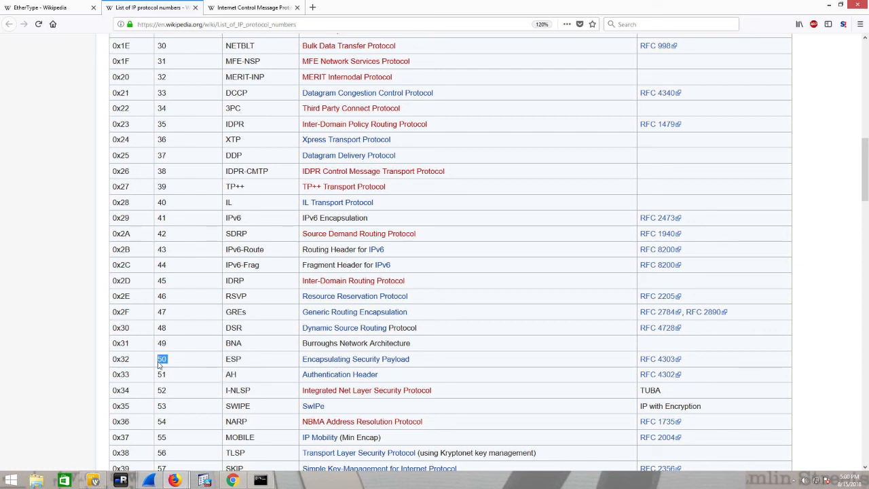